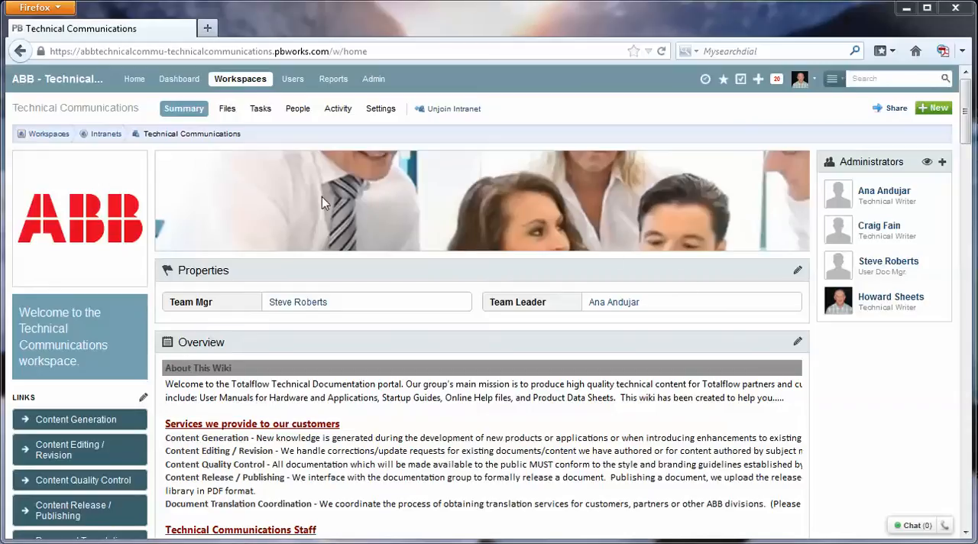
mouse_move(215, 205)
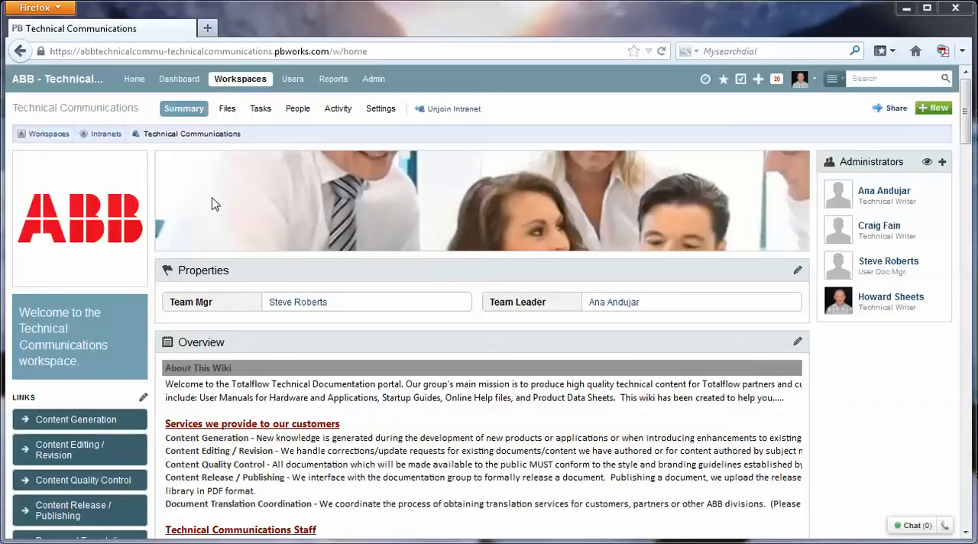
mouse_move(226, 107)
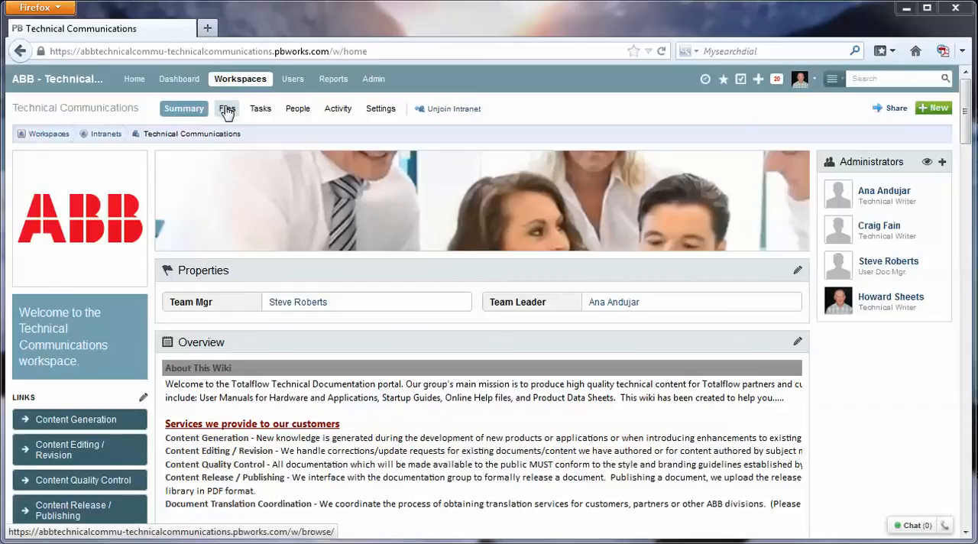
Step: Go to the Files tab of the Technical Communications workspace
left_click(226, 107)
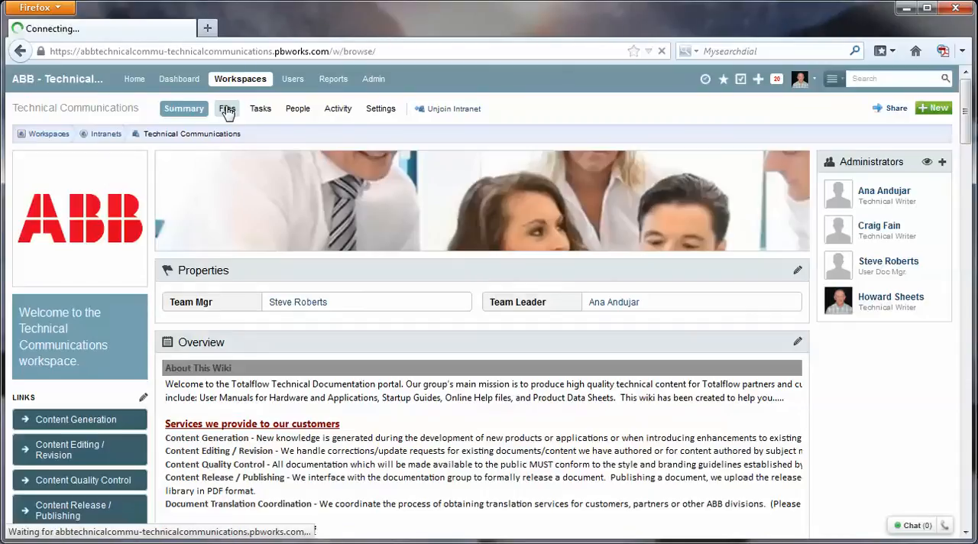
Step: Open the 'Create Wiki page from Word Doc' folder under Work Category 9 Internal Training
left_click(226, 107)
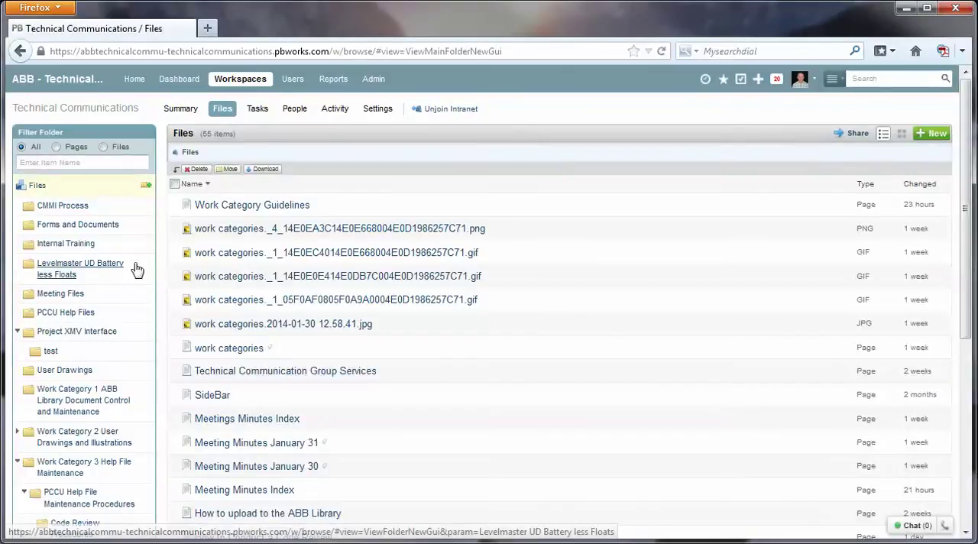
scroll("down", 3)
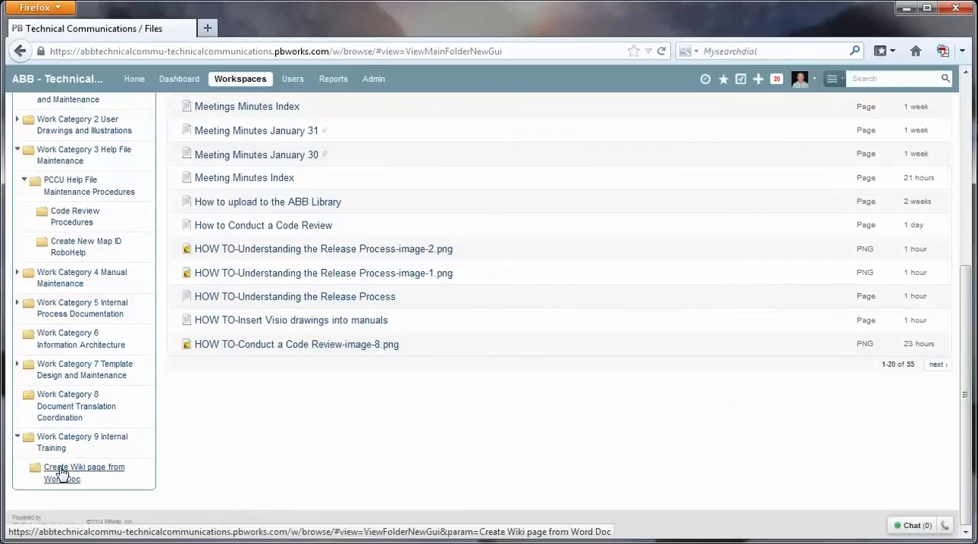
left_click(86, 472)
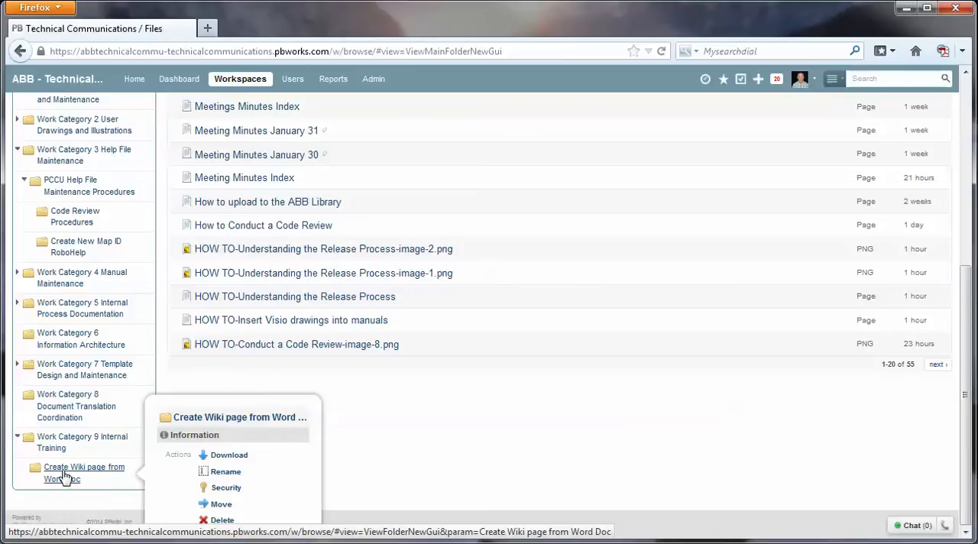
left_click(84, 472)
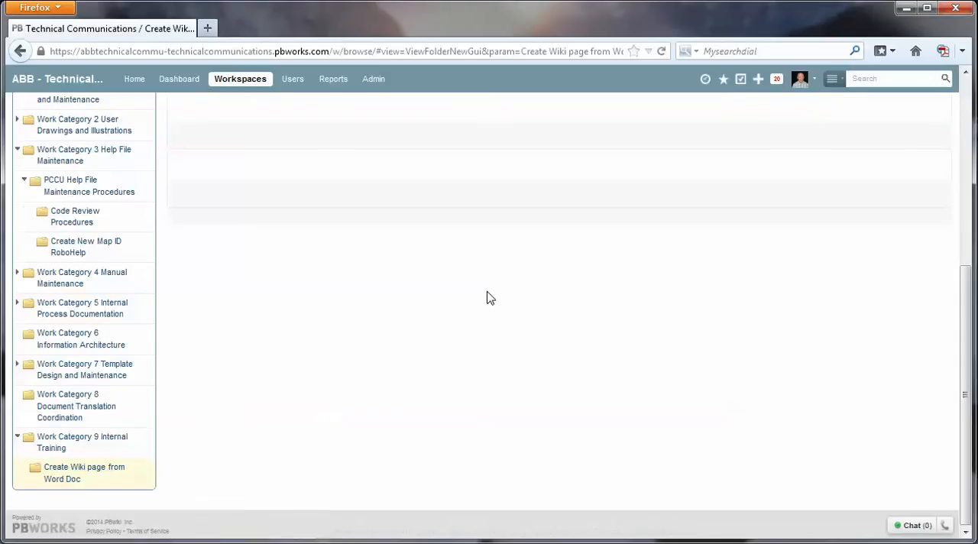
left_click(84, 472)
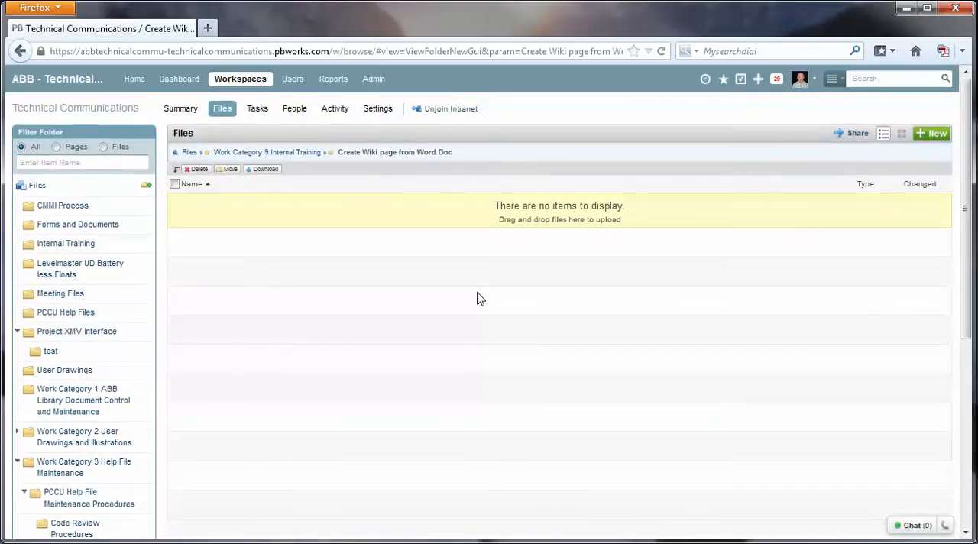
mouse_move(260, 305)
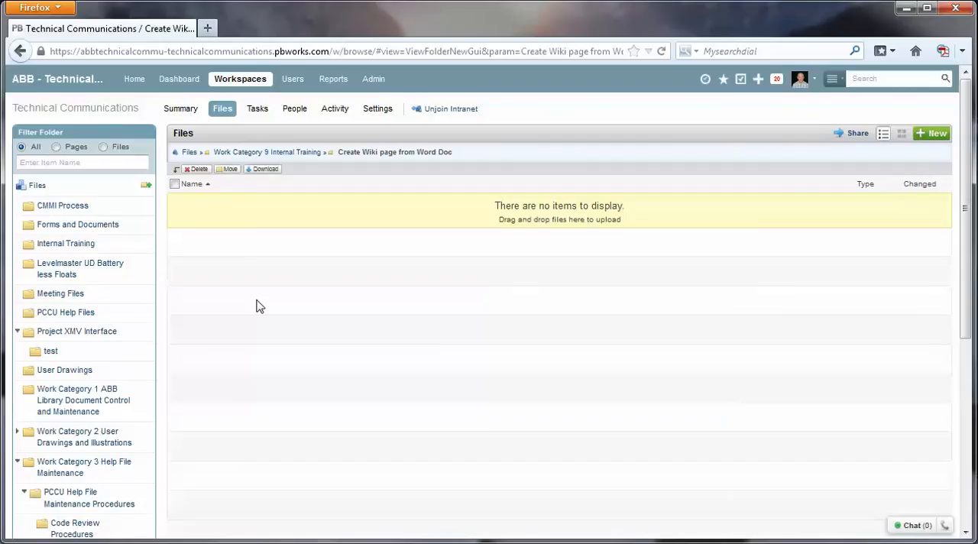
mouse_move(295, 275)
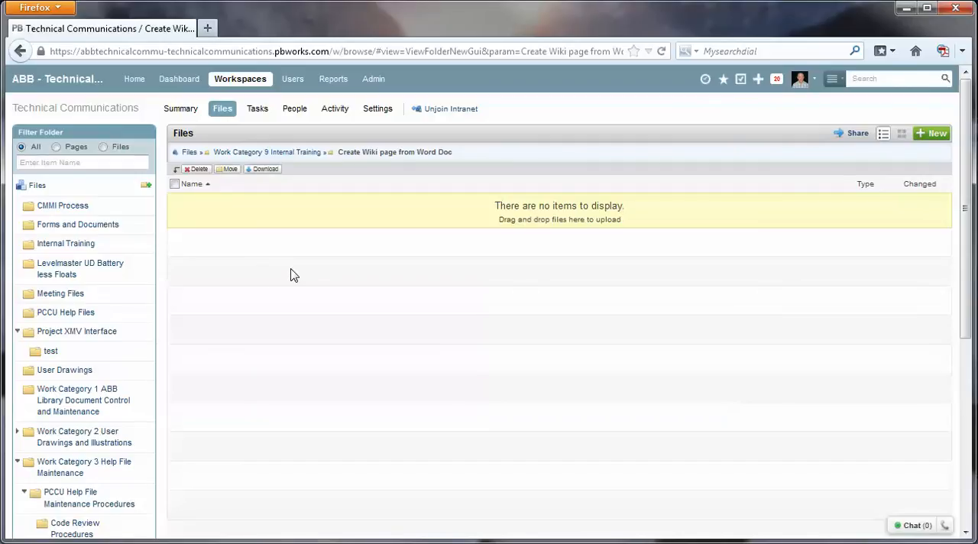
mouse_move(932, 133)
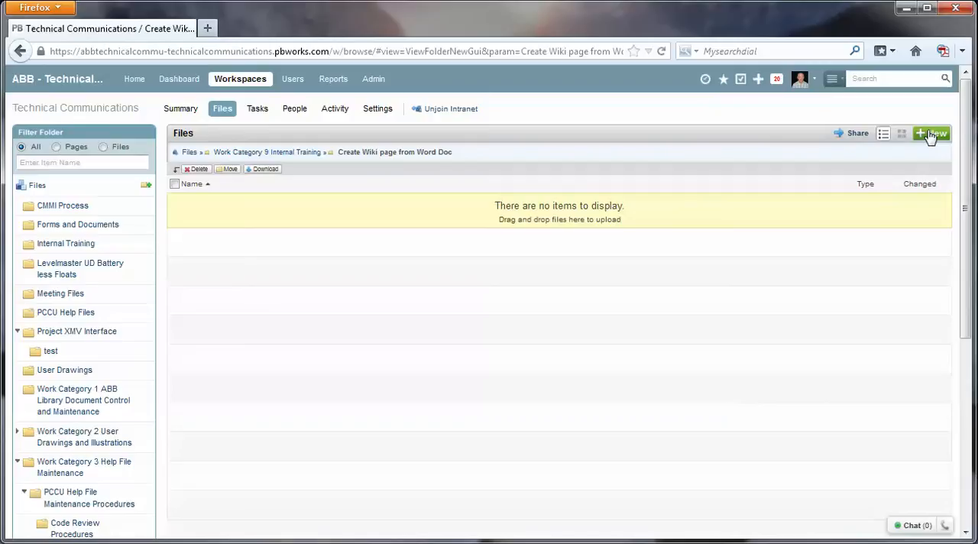
Step: Upload 'HOW TO-Create a perpetual link to a document in the ABB Library.docx' via New > File Upload
left_click(932, 132)
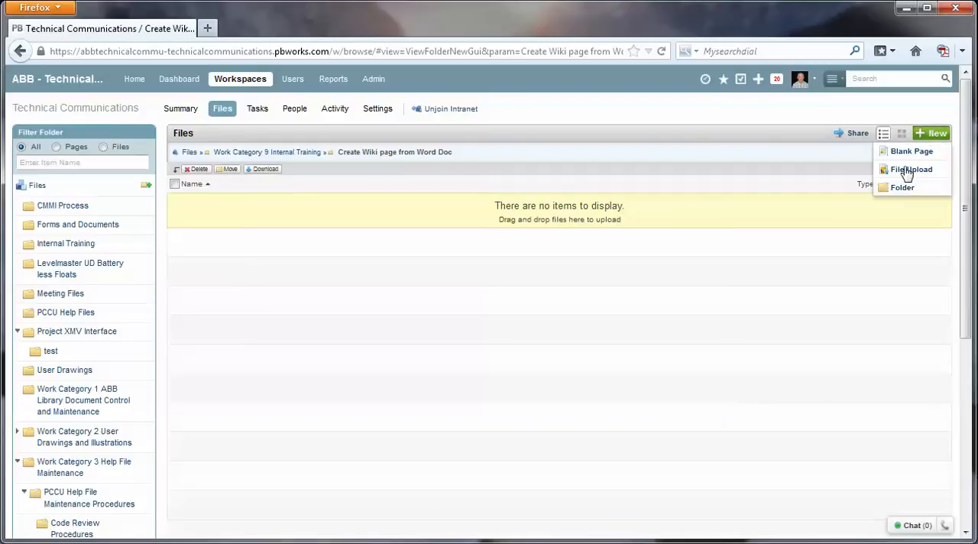
left_click(910, 168)
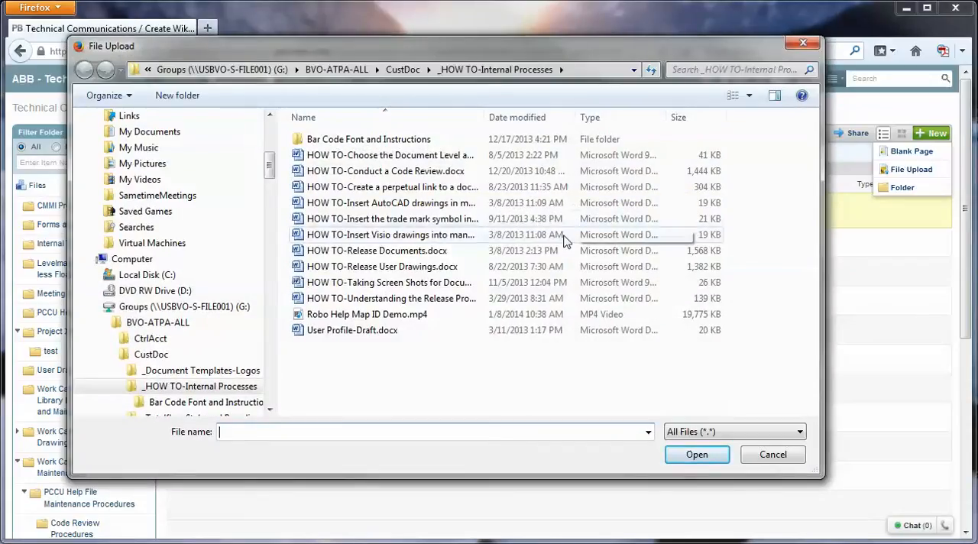
mouse_move(388, 239)
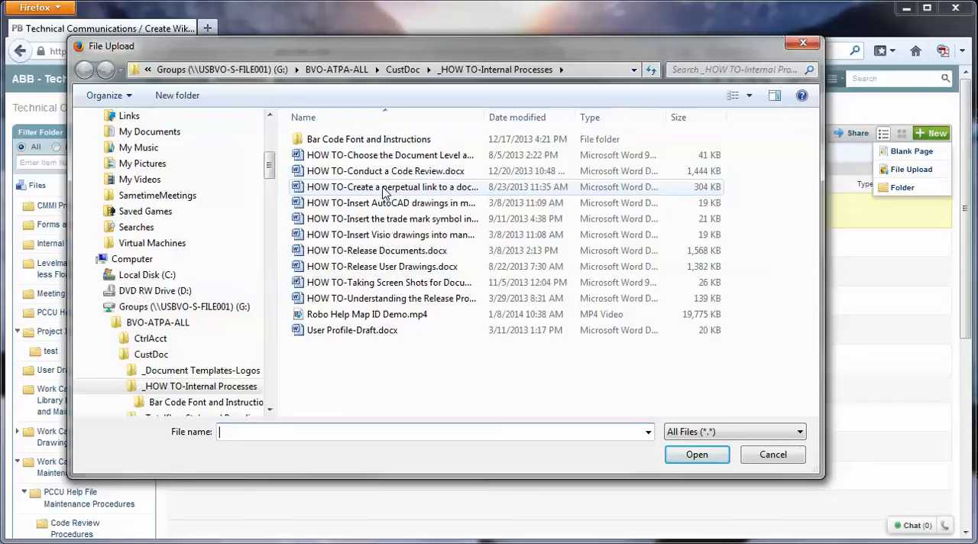
mouse_move(391, 186)
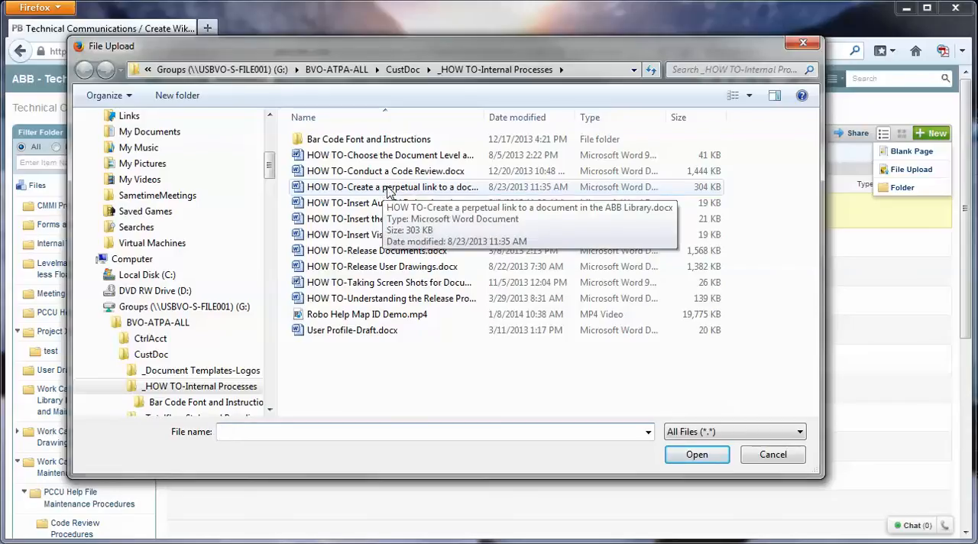
left_click(391, 187)
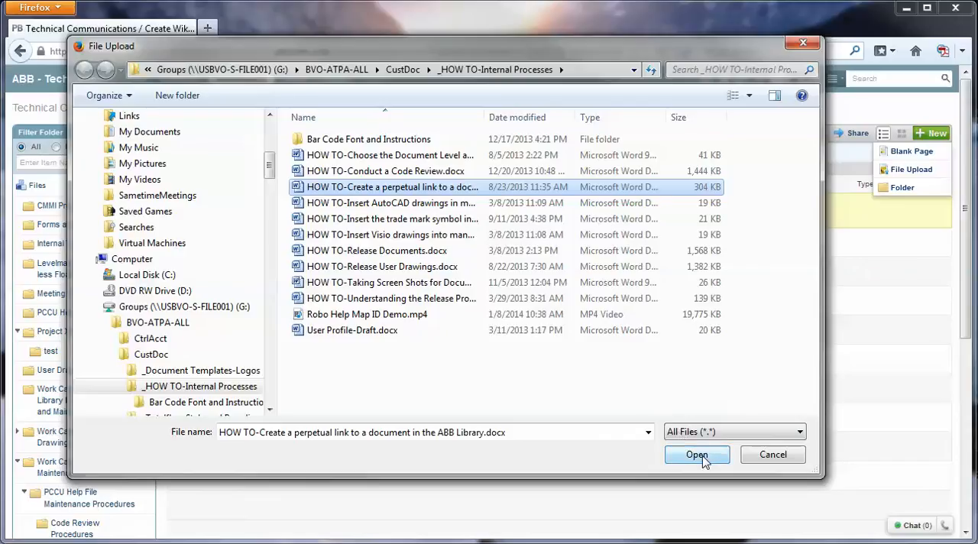
left_click(697, 455)
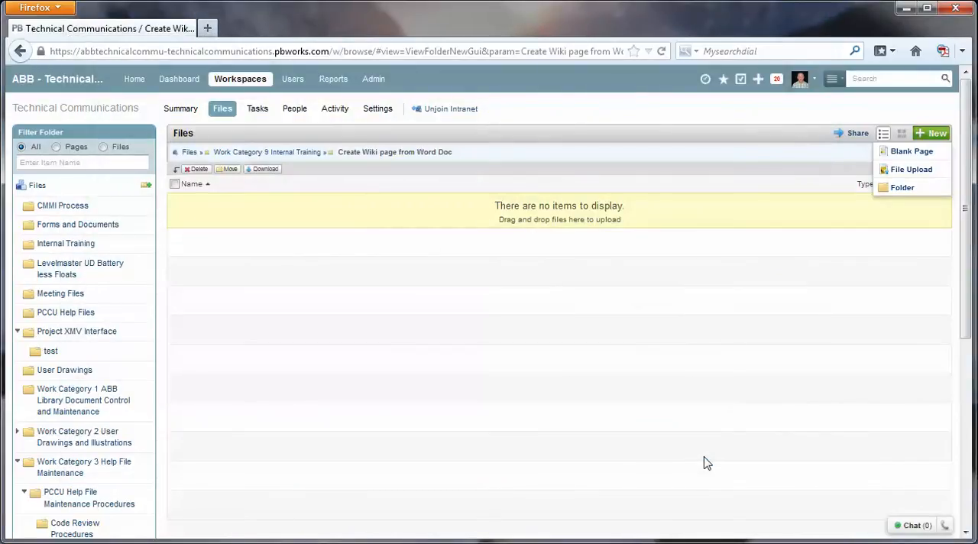
mouse_move(706, 428)
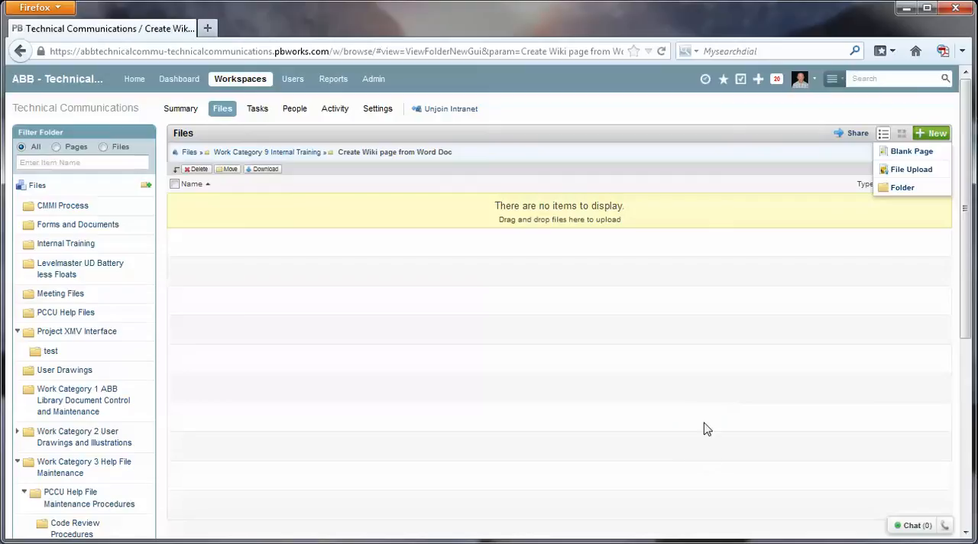
mouse_move(682, 364)
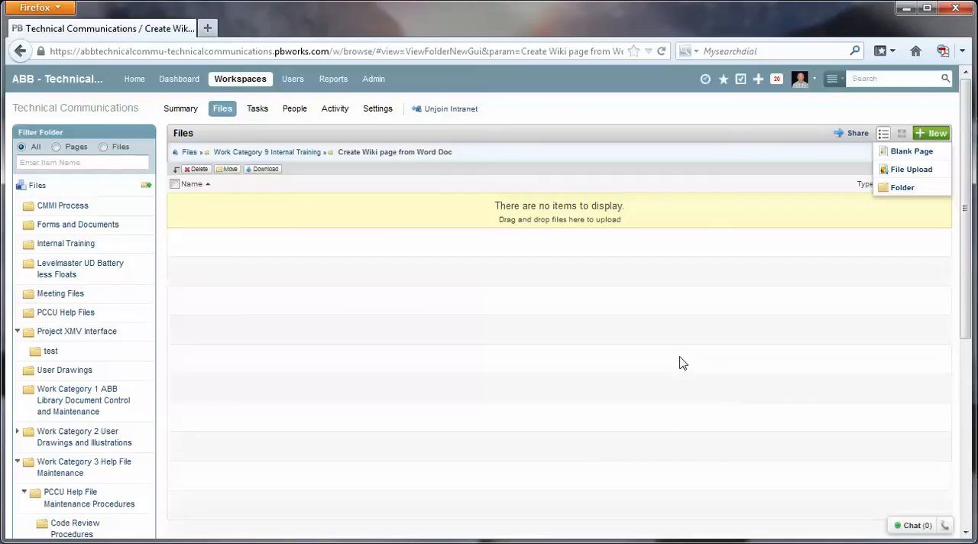
Step: Choose 'Yes, save this as a wiki page' so the document imports with its five PNG images extracted
left_click(911, 168)
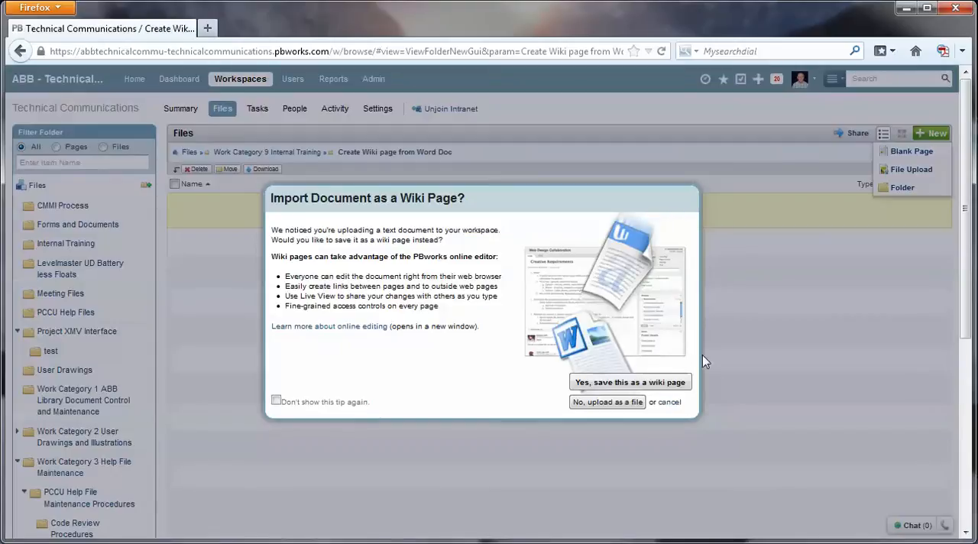
mouse_move(779, 321)
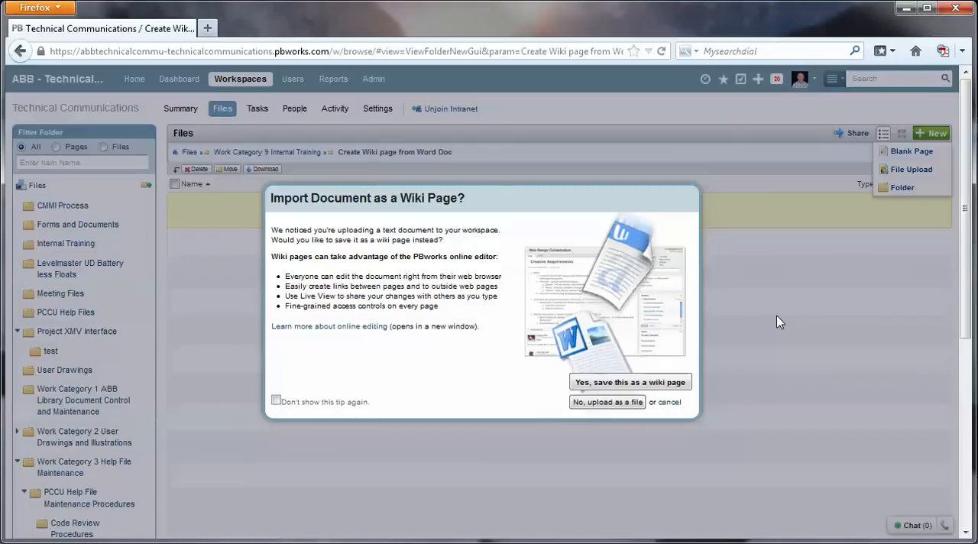
mouse_move(593, 426)
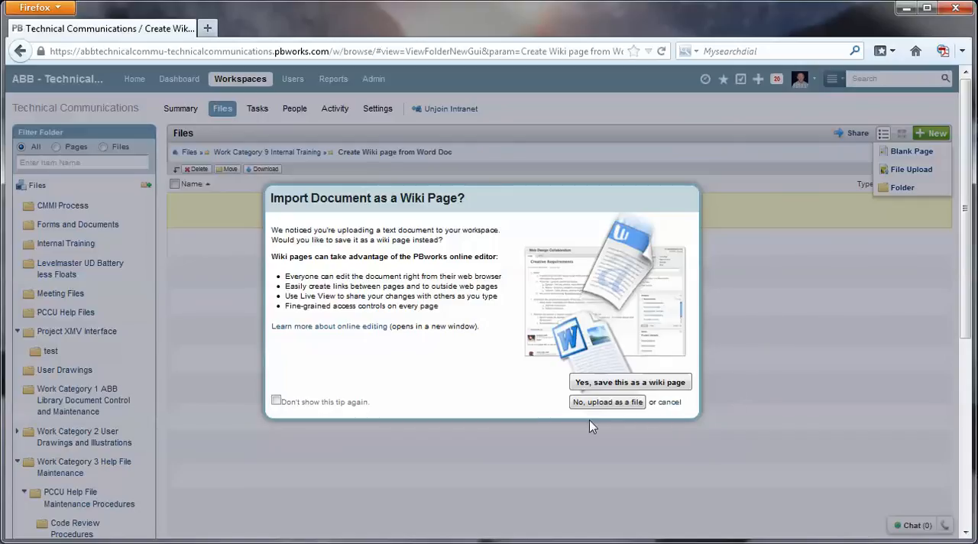
mouse_move(608, 401)
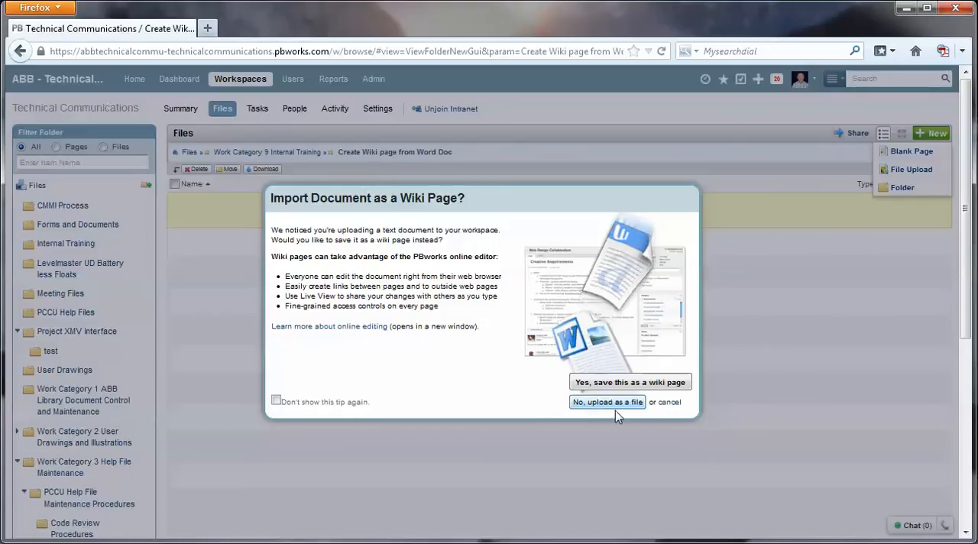
mouse_move(630, 382)
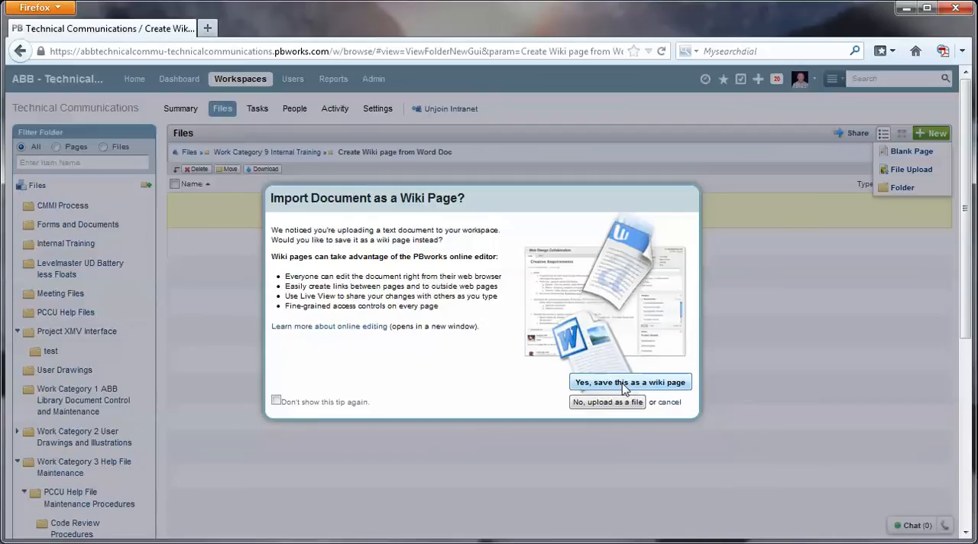
mouse_move(665, 397)
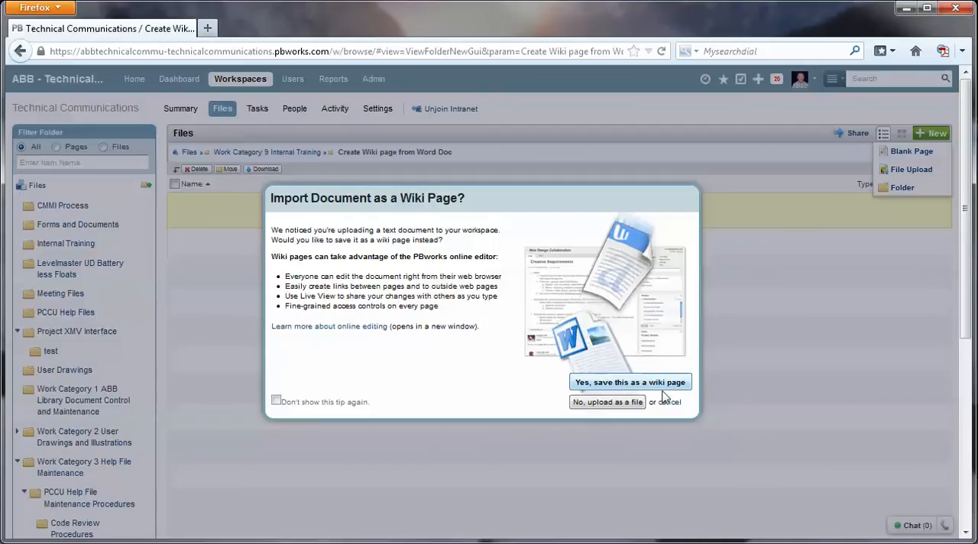
mouse_move(639, 388)
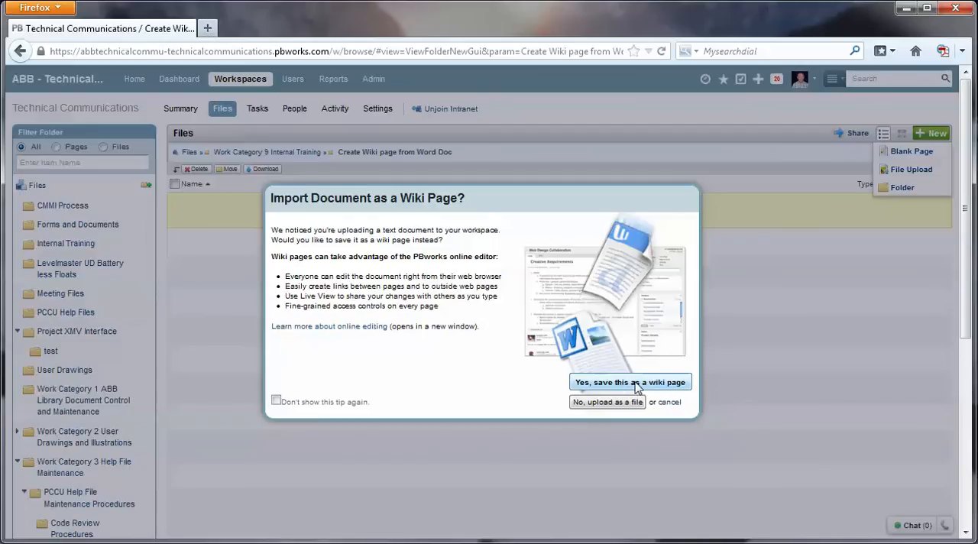
left_click(607, 401)
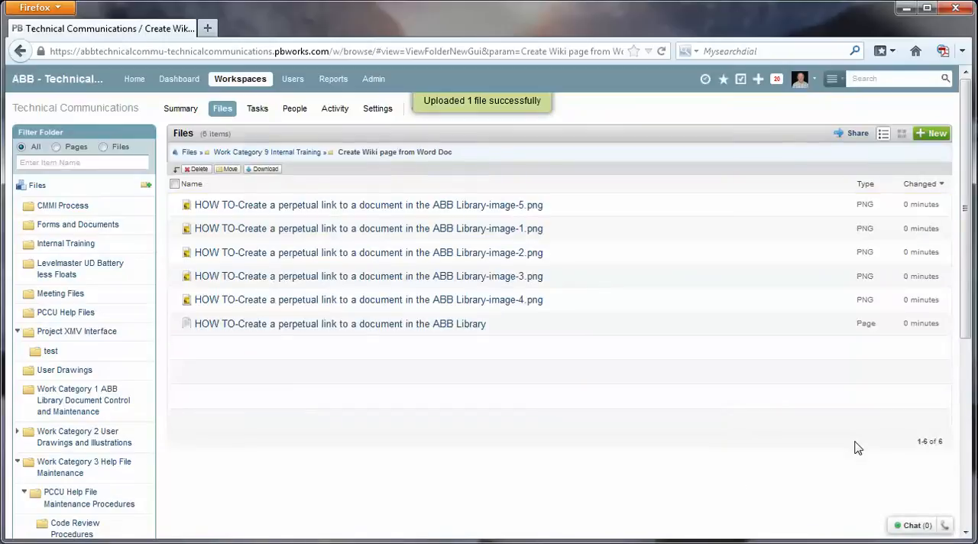
mouse_move(454, 400)
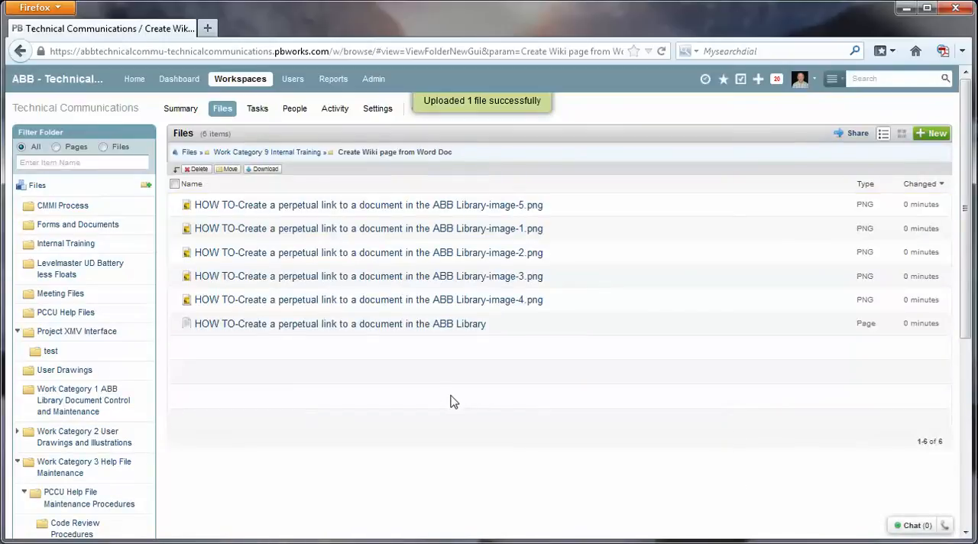
mouse_move(338, 205)
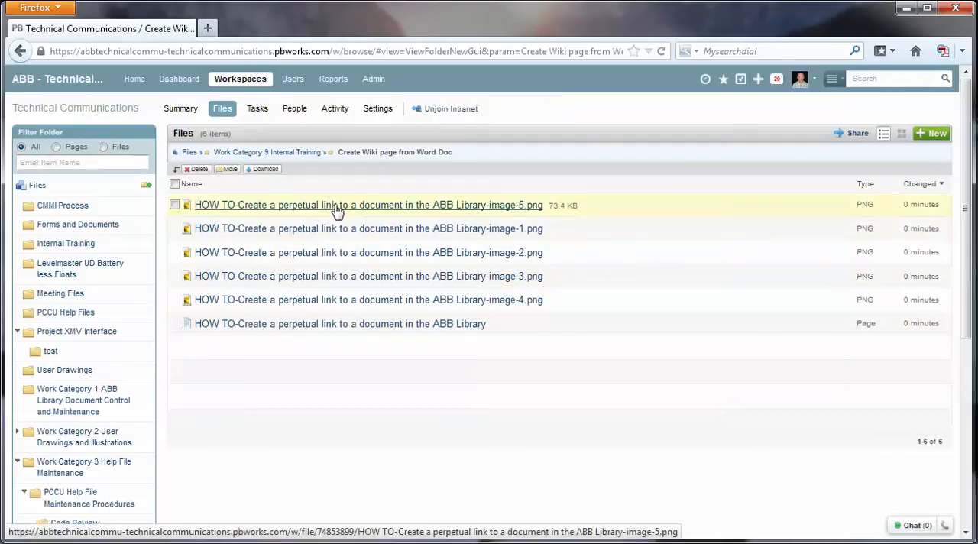
mouse_move(342, 229)
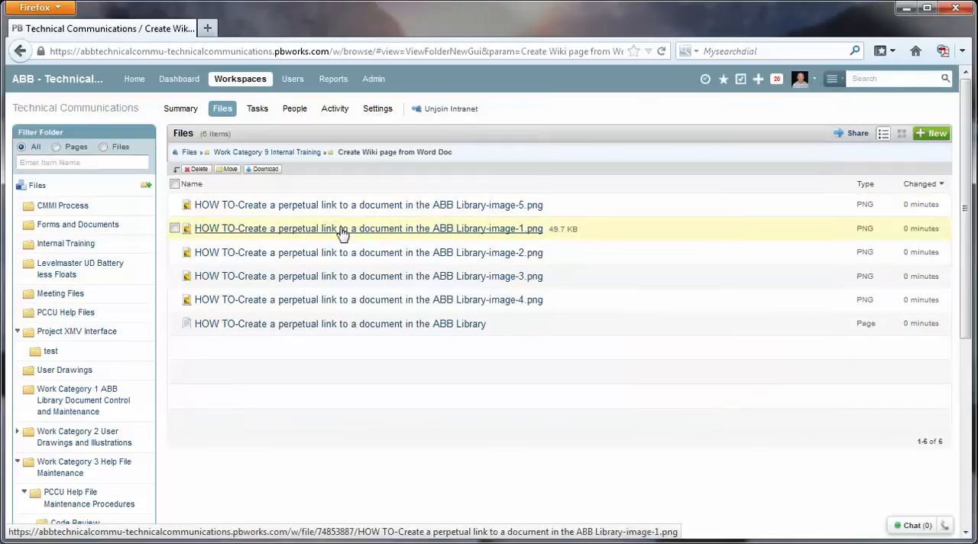
Step: Show the info popups for the first extracted image and the imported wiki page
left_click(368, 229)
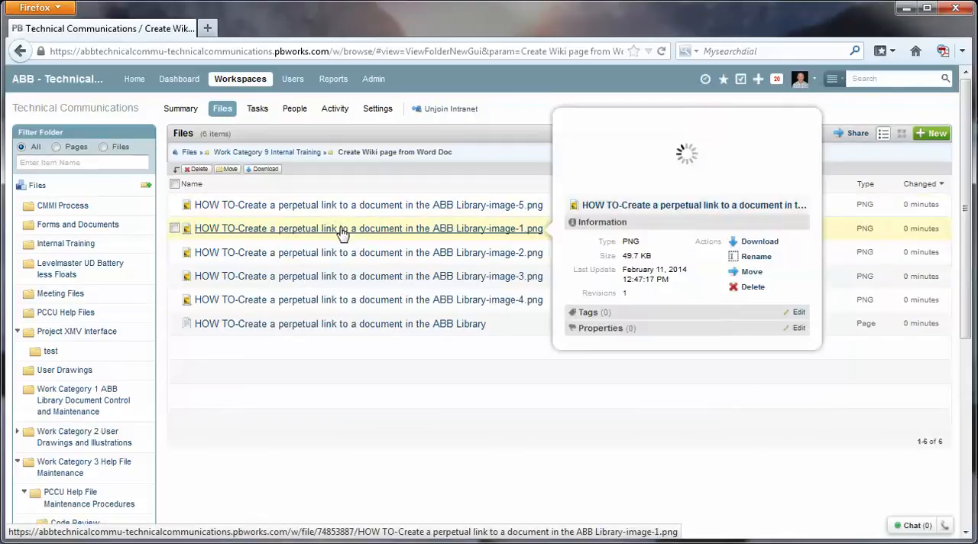
left_click(366, 252)
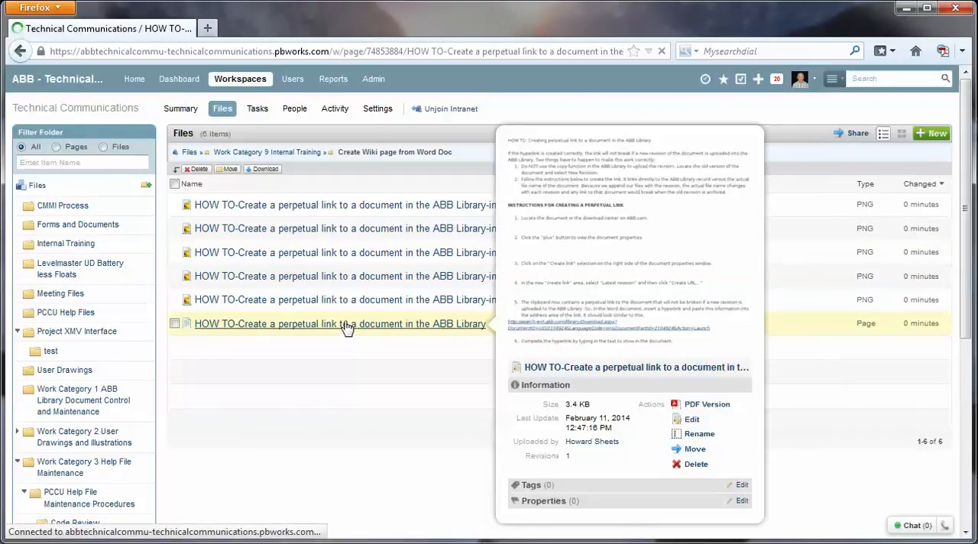
Step: View the imported HOW TO wiki page, scrolling through its instructions and screenshots and back to the top
left_click(339, 324)
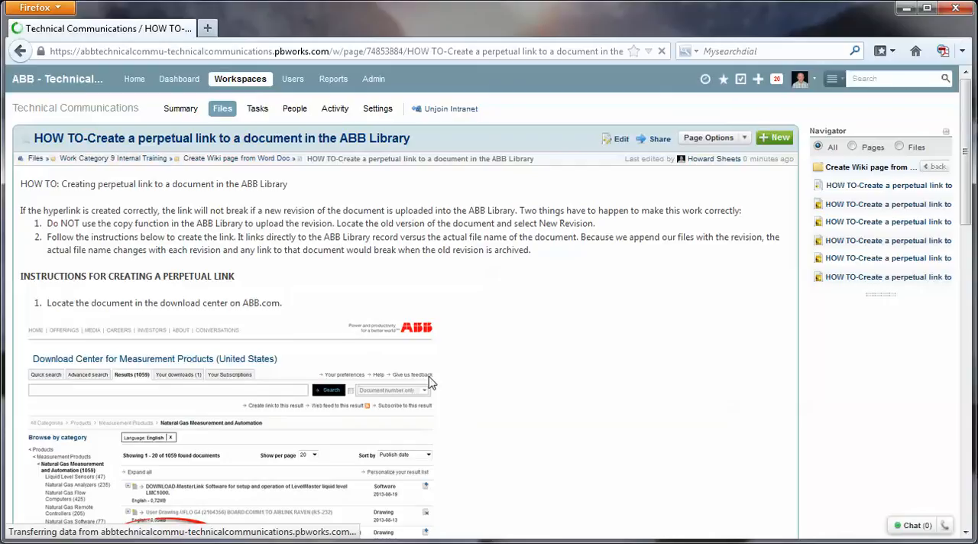
mouse_move(588, 377)
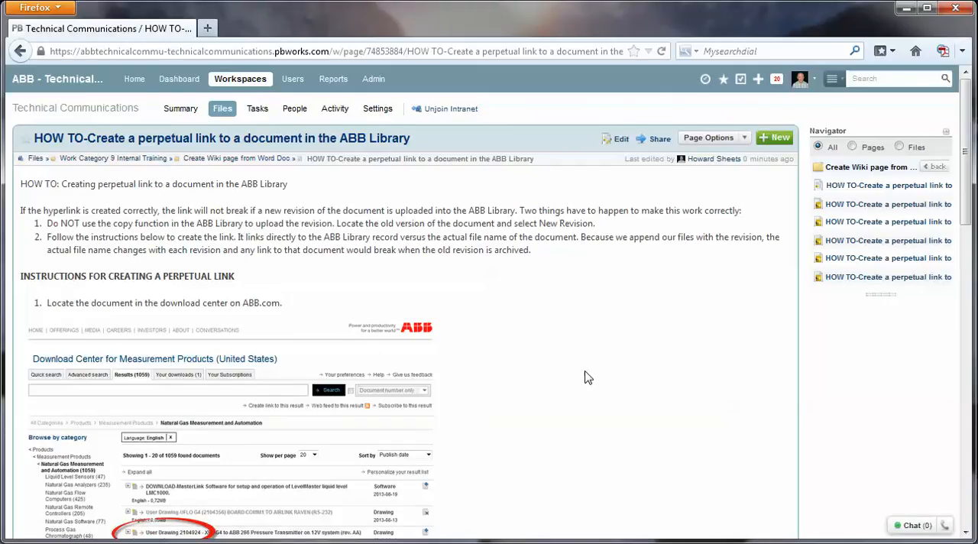
scroll("down", 3)
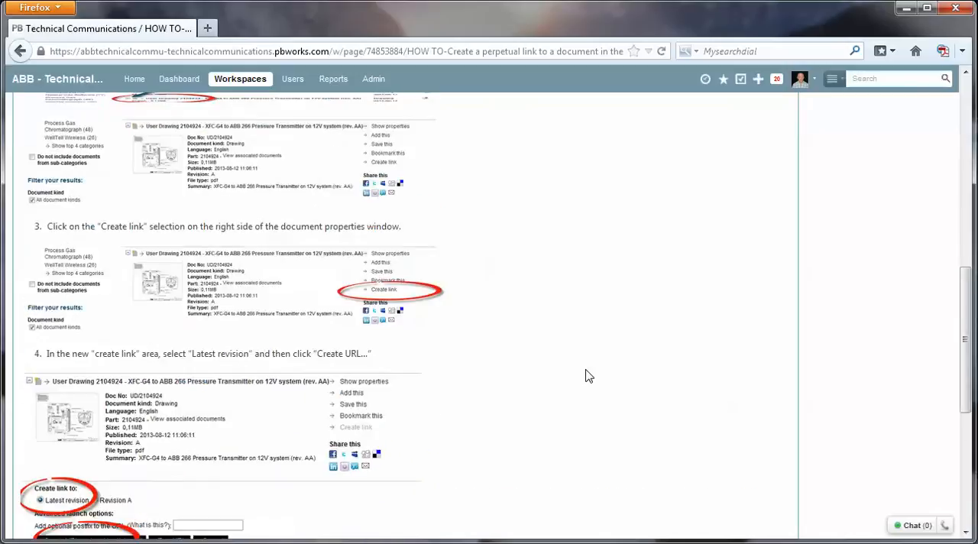
scroll("up", 3)
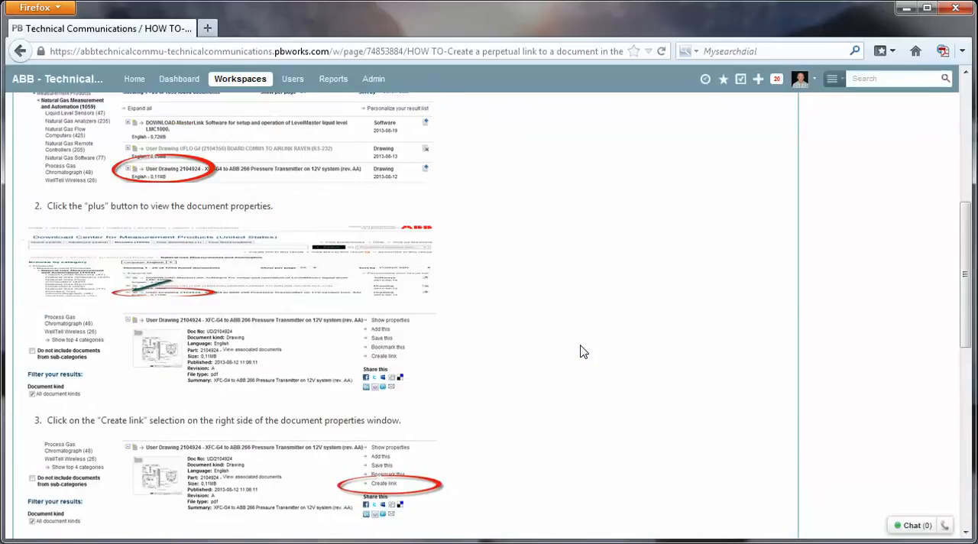
scroll("up", 3)
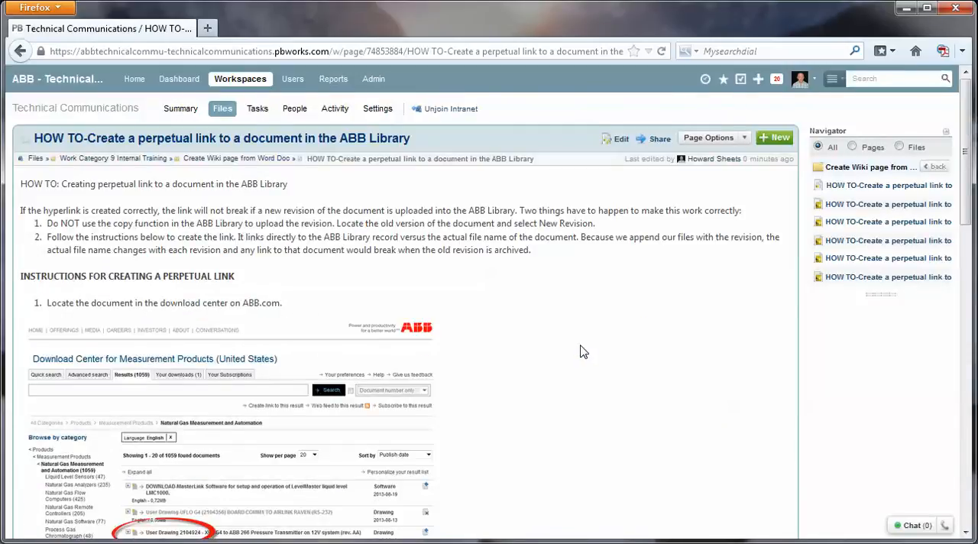
mouse_move(311, 385)
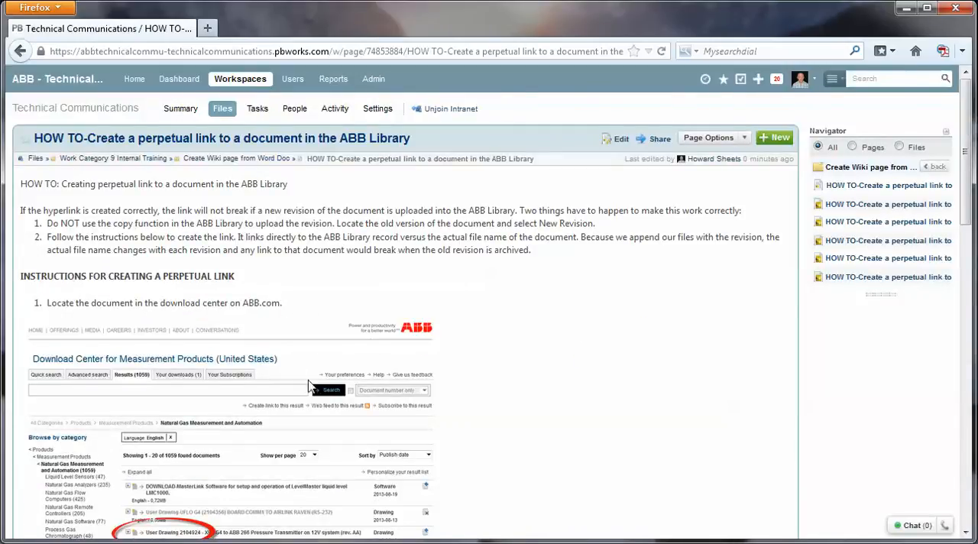
mouse_move(611, 165)
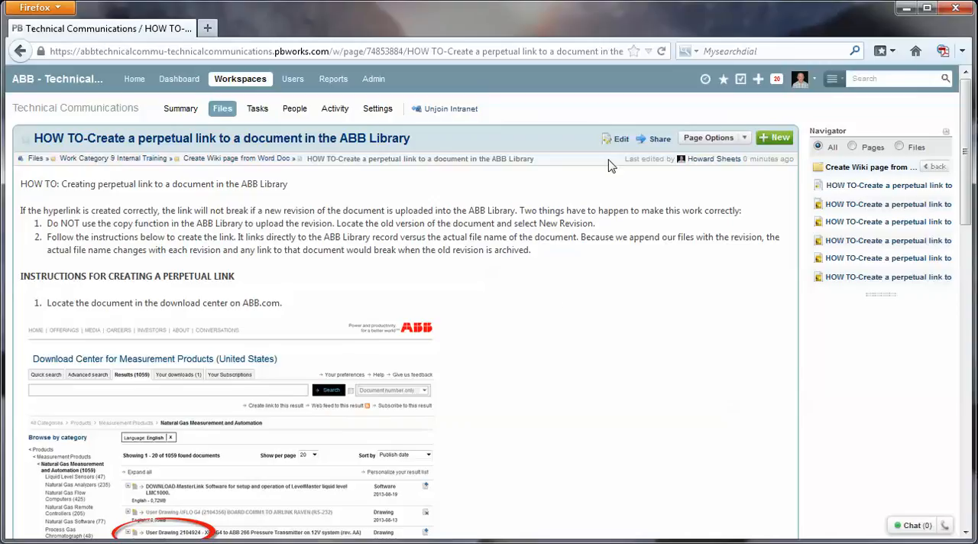
Step: Edit the HOW TO page, resize its first screenshot, and save the changes
left_click(615, 138)
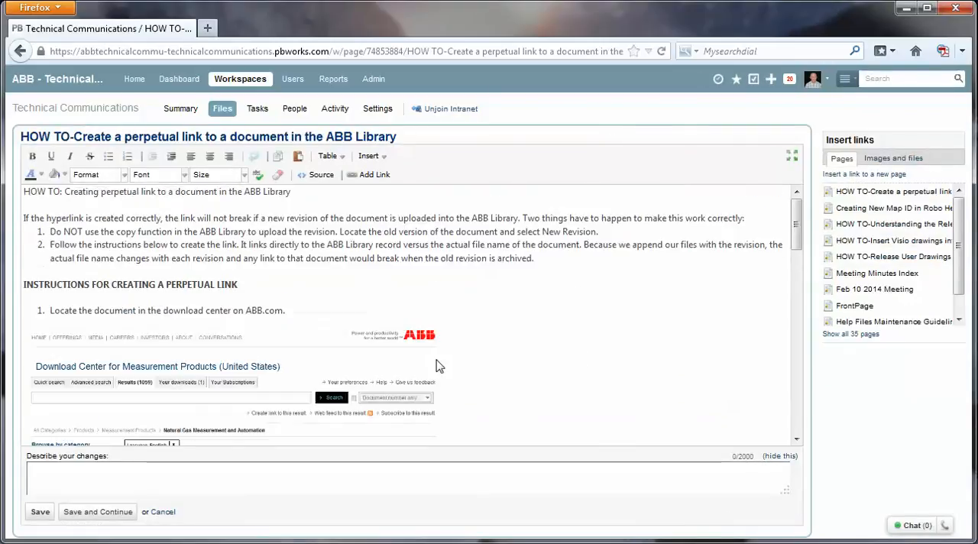
left_click(229, 385)
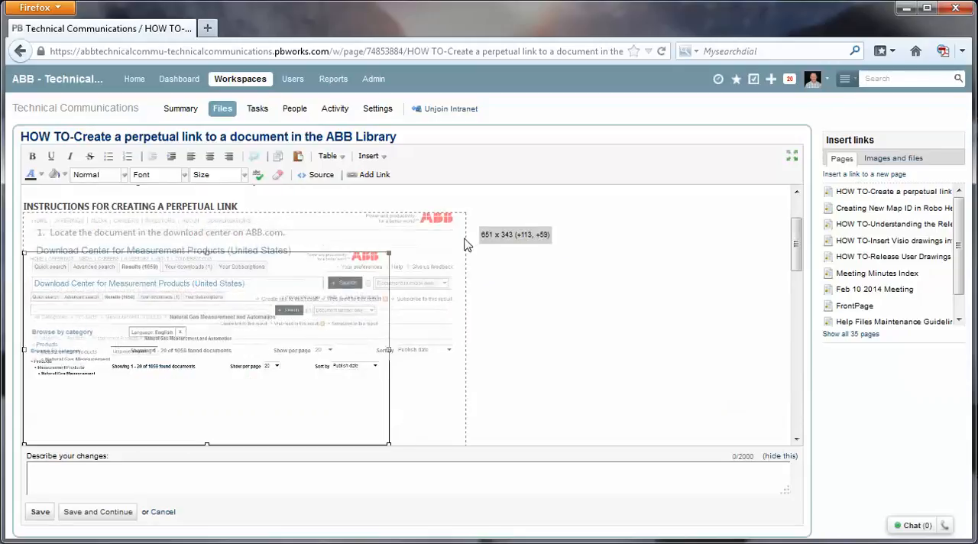
scroll("up", 3)
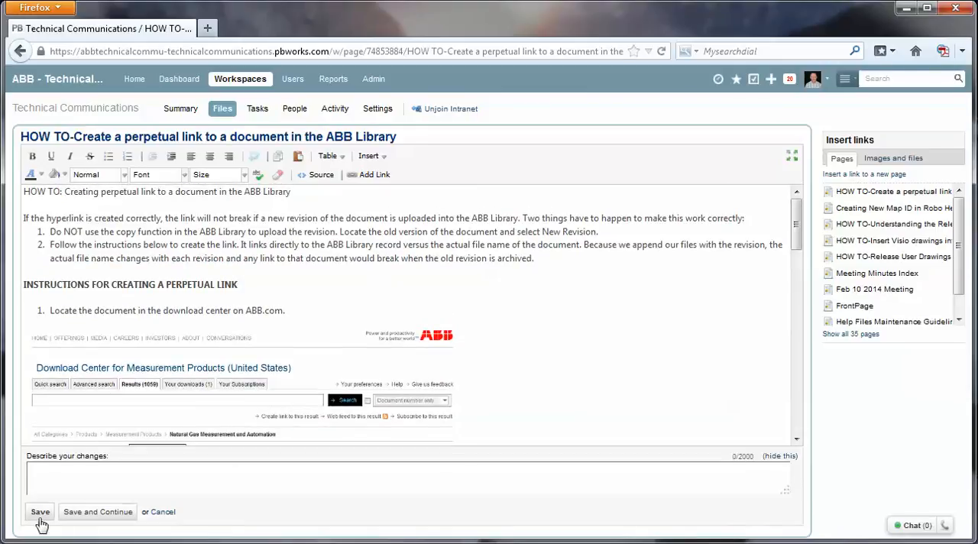
left_click(40, 512)
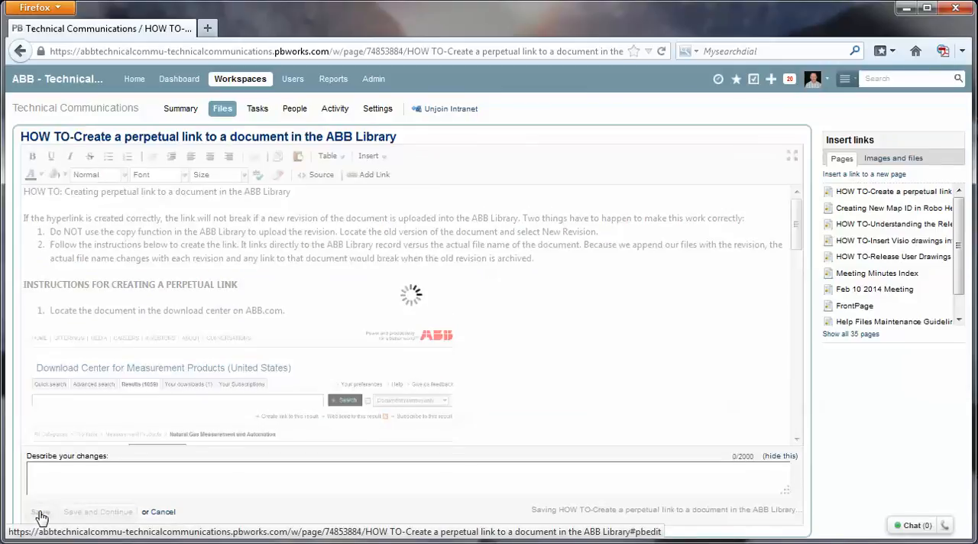
Step: Review the saved page's later numbered steps and screenshots after the save completes
left_click(39, 512)
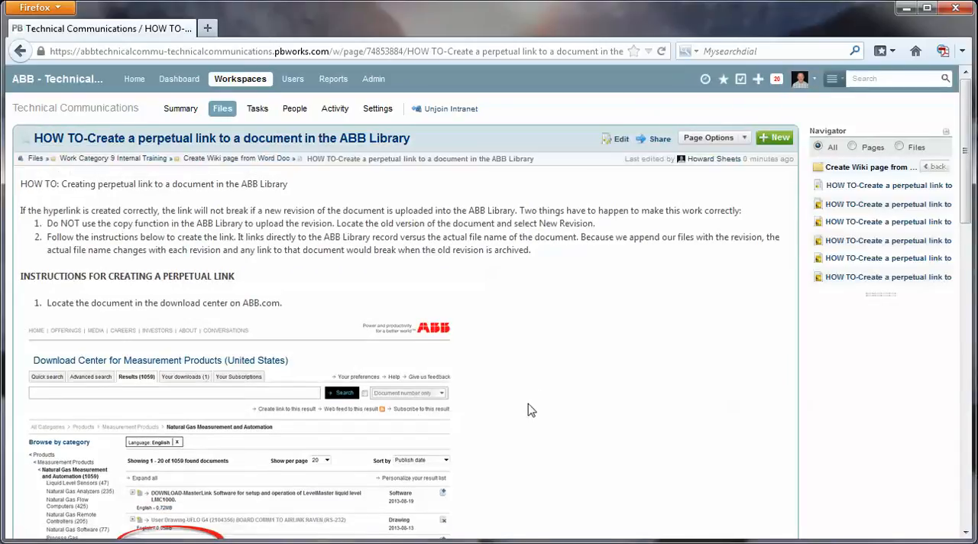
scroll("down", 3)
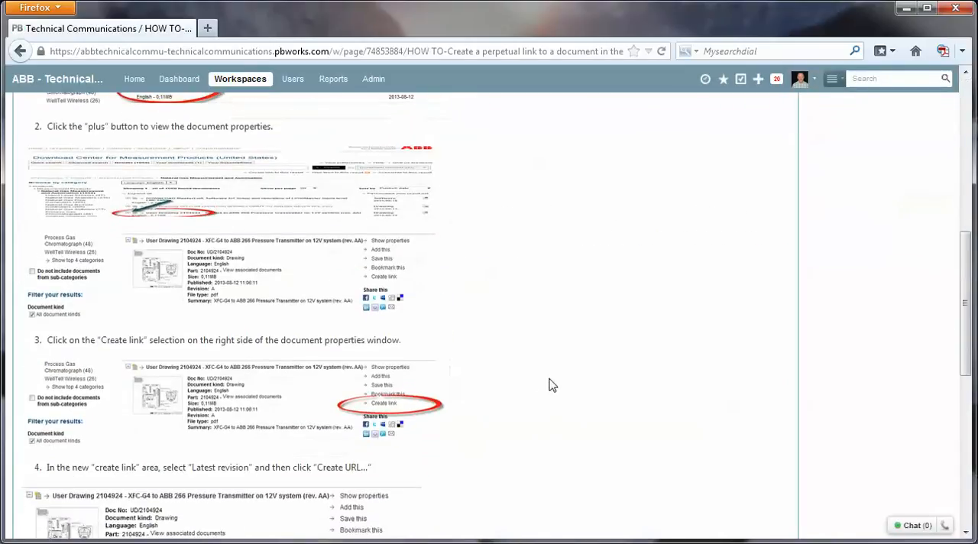
scroll("up", 3)
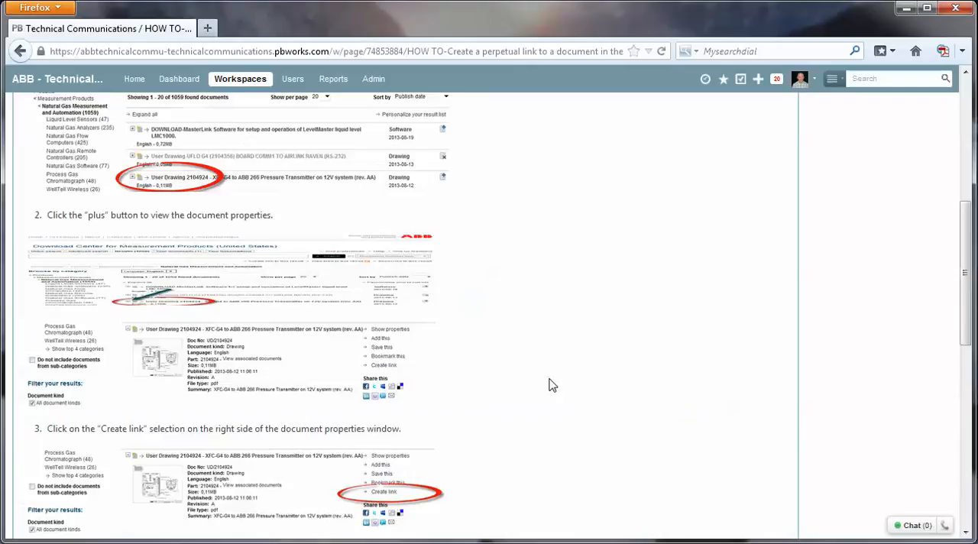